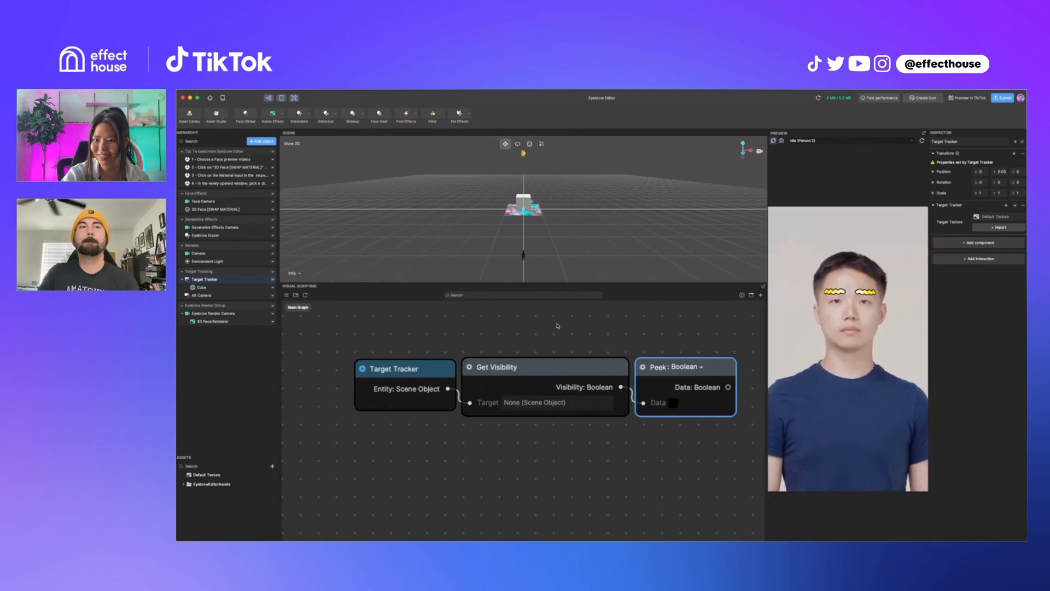
- Leave the Eyebrow Editor project via Home, answering the save prompt
{"action": "left_click", "coordinate": [209, 98]}
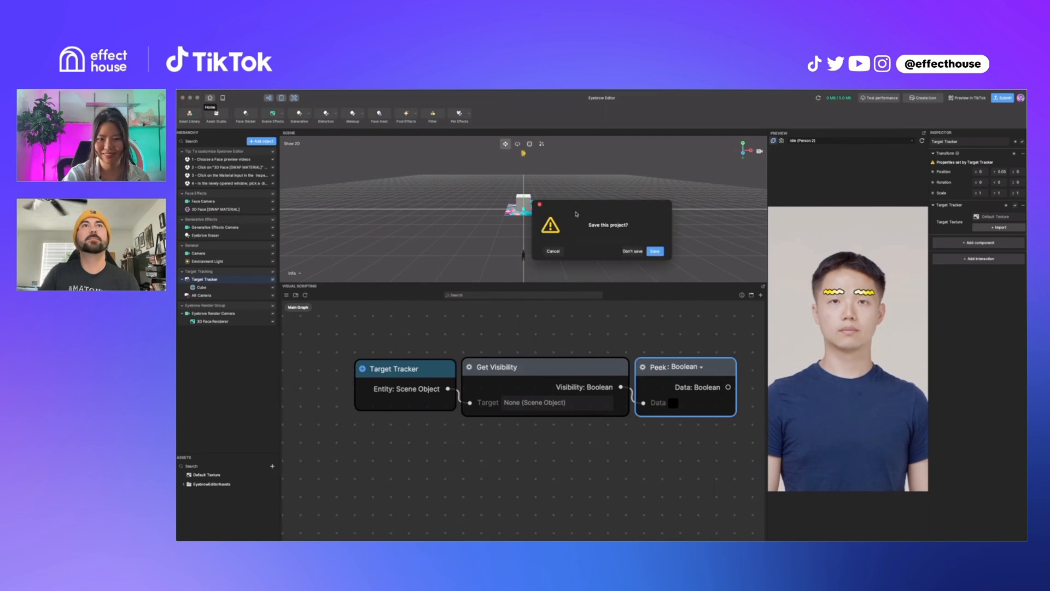
{"action": "left_click", "coordinate": [627, 251]}
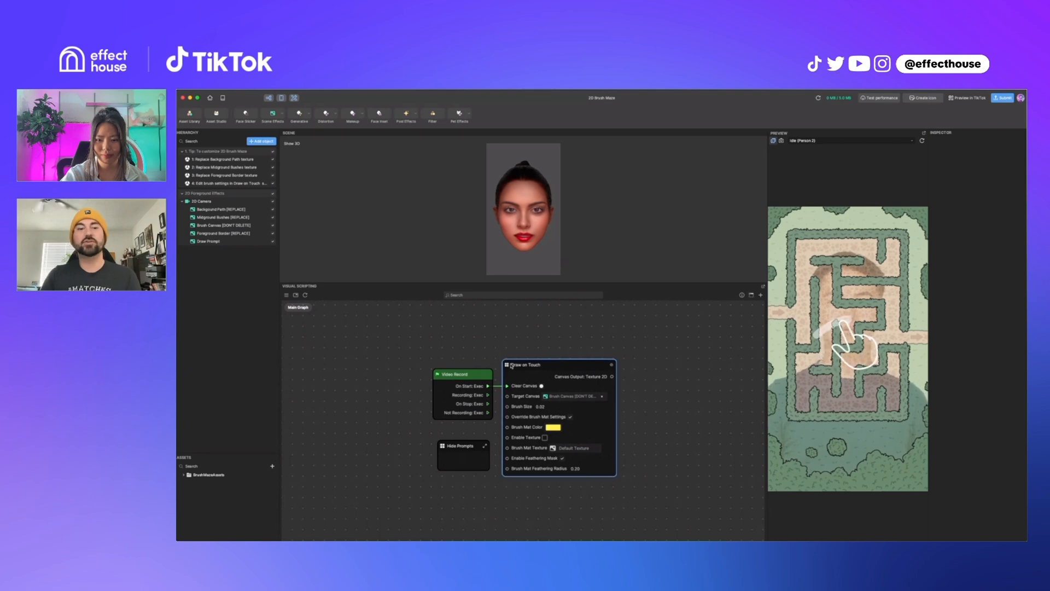
{"action": "mouse_move", "coordinate": [614, 351]}
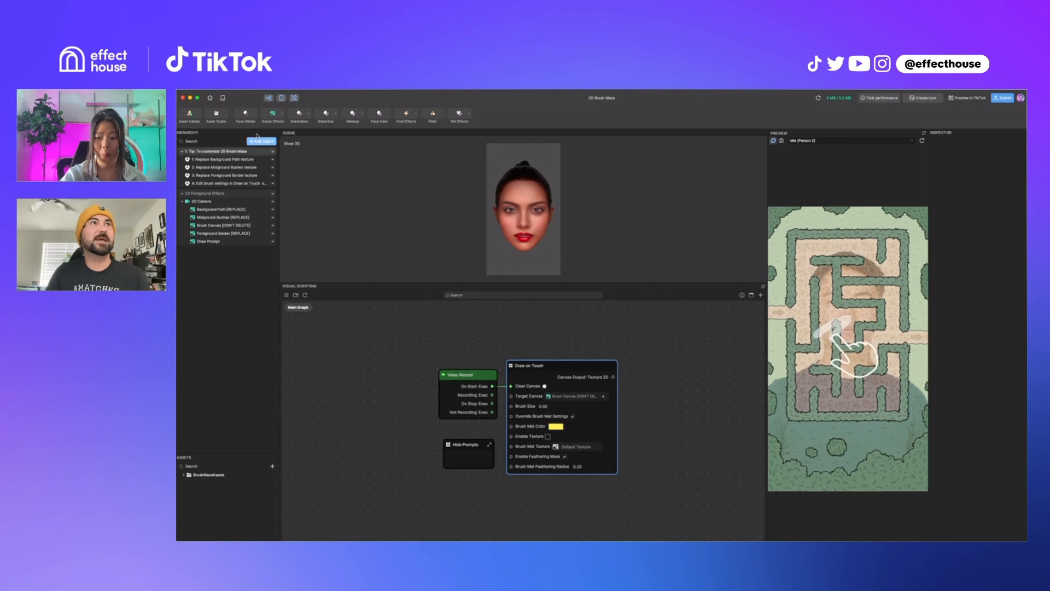
- Add a 2D Screen Image object from the Hierarchy's Add object menu
{"action": "left_click", "coordinate": [261, 141]}
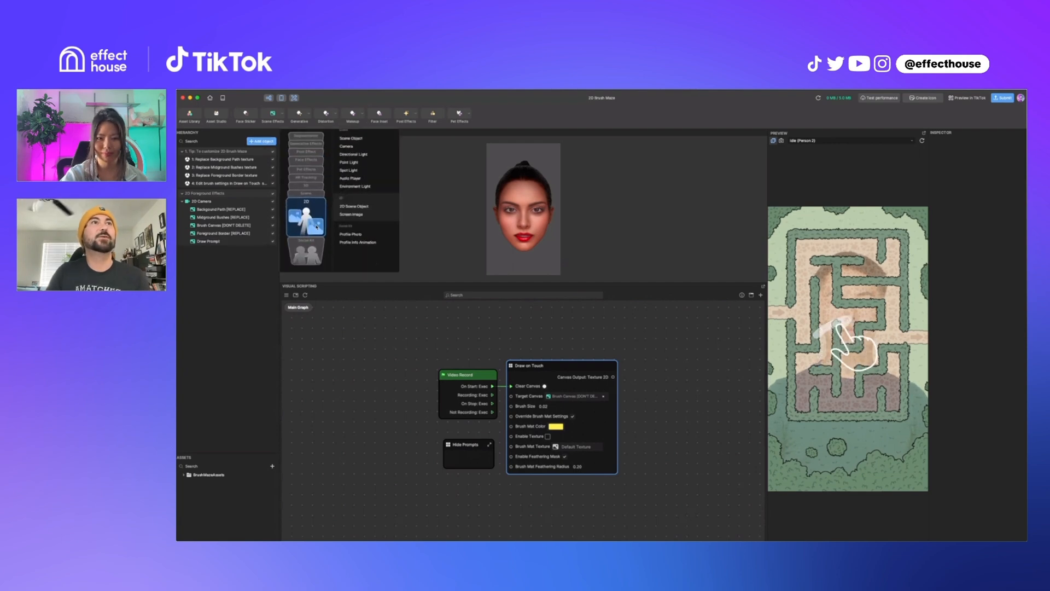
{"action": "left_click", "coordinate": [352, 214]}
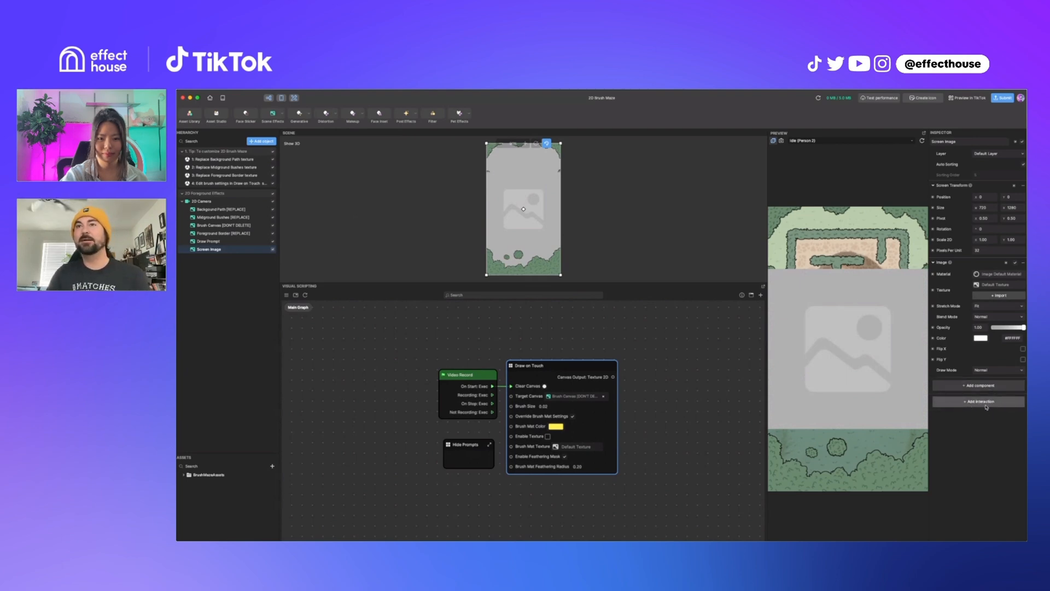
- Place a 2D Brush node to the right of Draw on Touch
{"action": "left_click", "coordinate": [977, 400]}
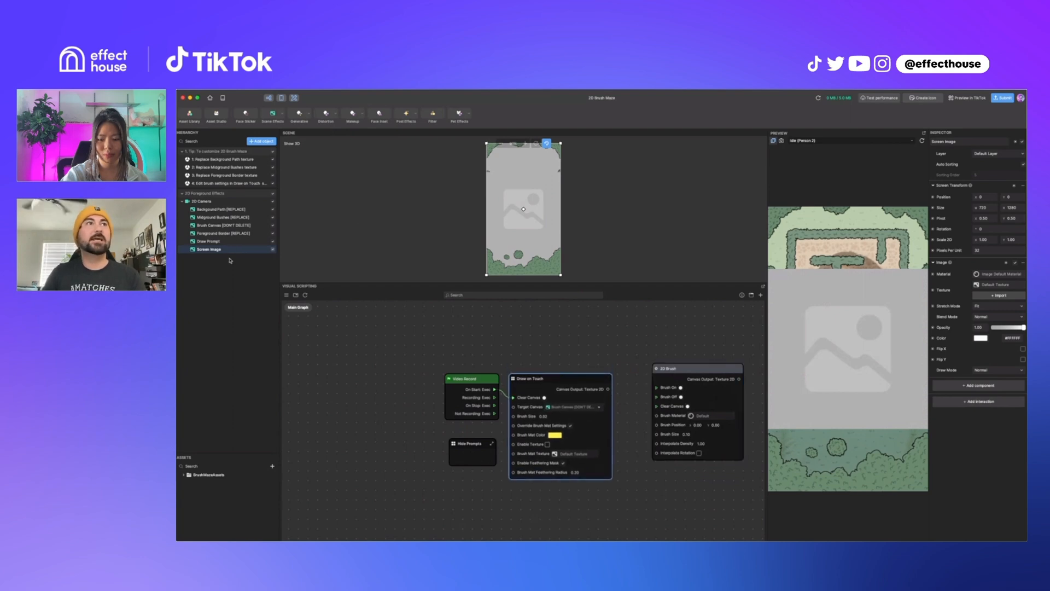
- Delete the Screen Image object from the Hierarchy
{"action": "right_click", "coordinate": [209, 250]}
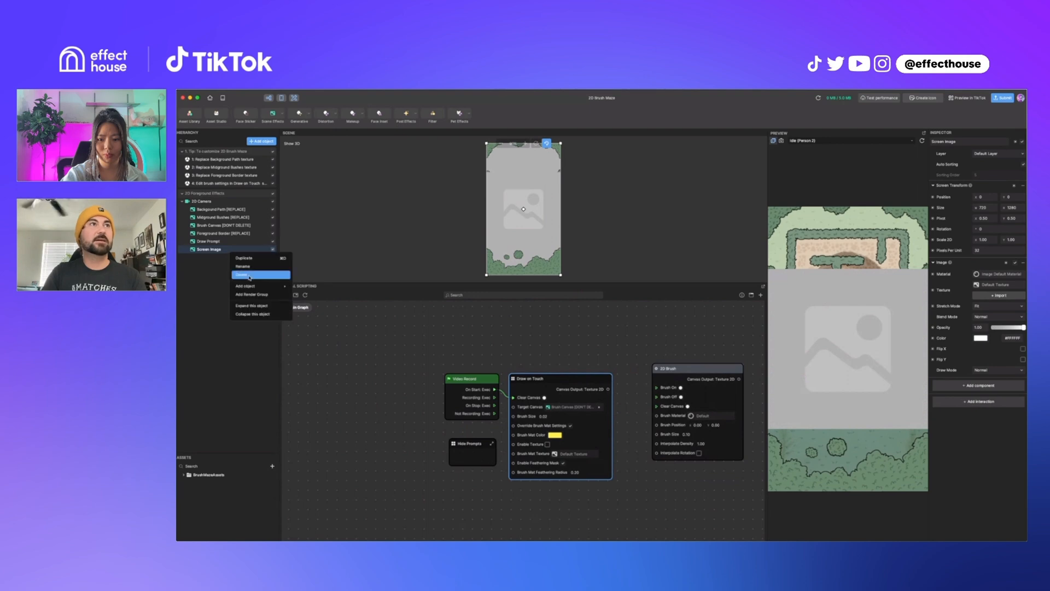
{"action": "left_click", "coordinate": [244, 275]}
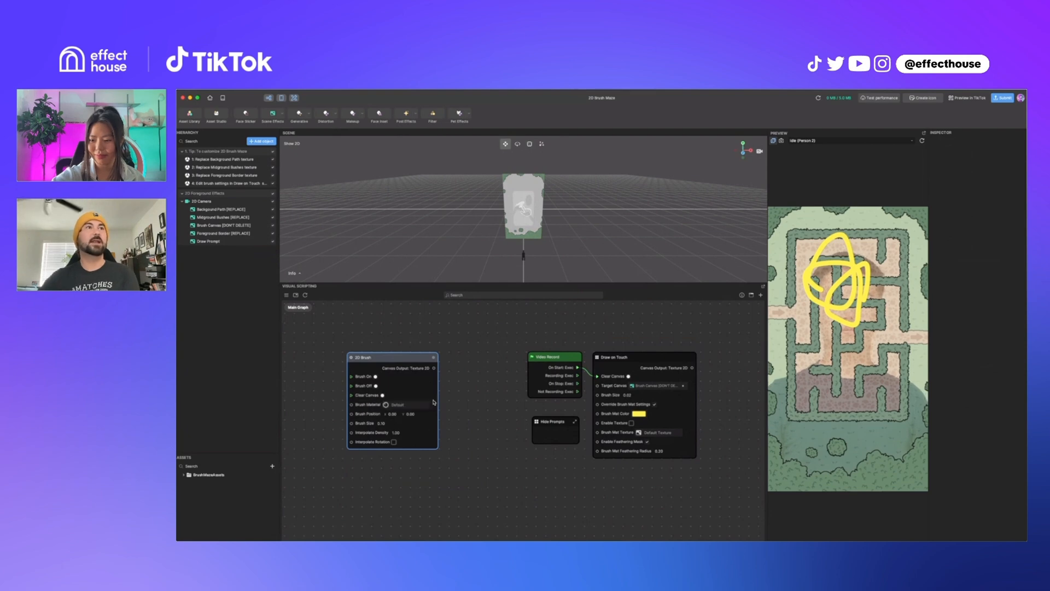
- Add Portrait Segmentation and a Finger Touch node, moving Video Record below Finger Touch
{"action": "left_click", "coordinate": [262, 141]}
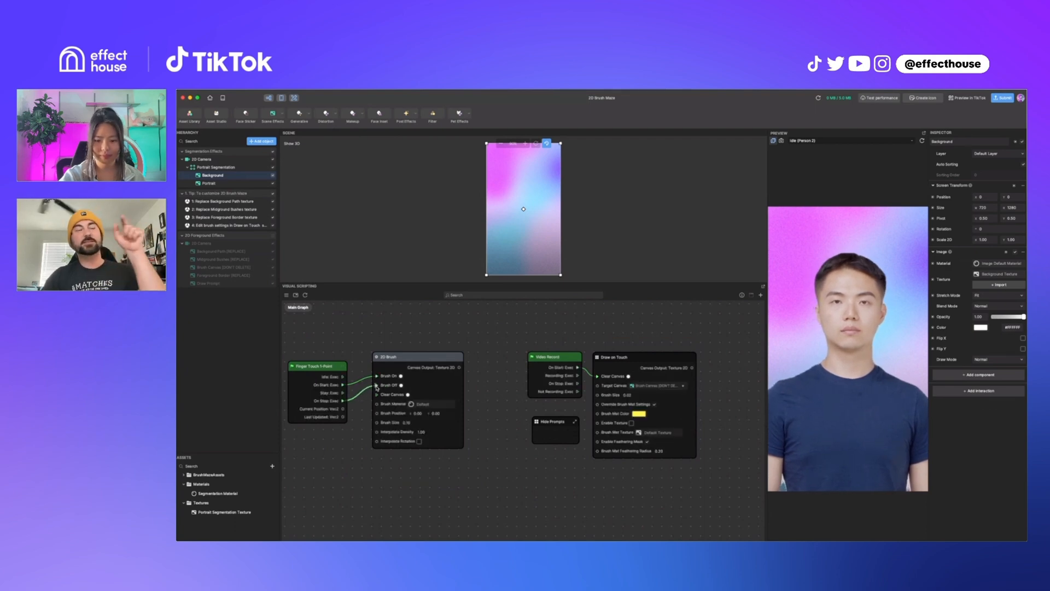
{"action": "left_click", "coordinate": [317, 364]}
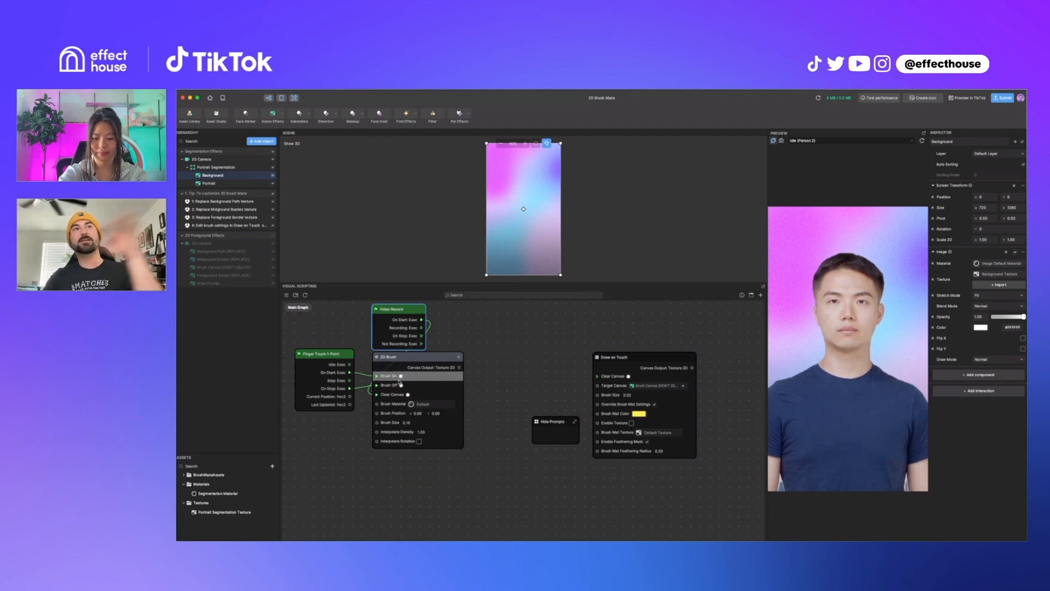
{"action": "left_click", "coordinate": [398, 309]}
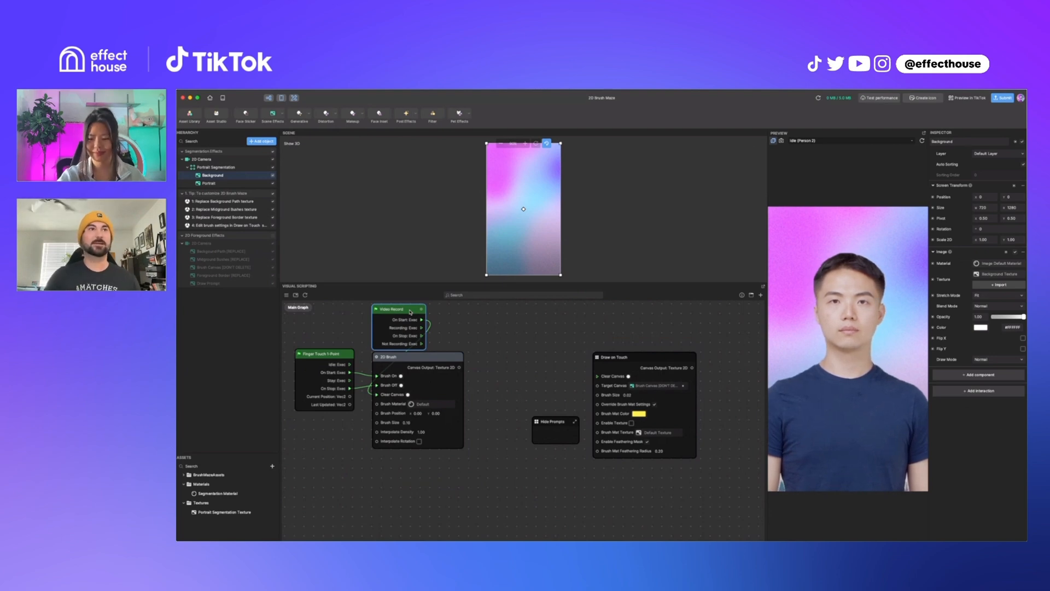
{"action": "left_click_drag", "start_coordinate": [398, 309], "coordinate": [319, 421]}
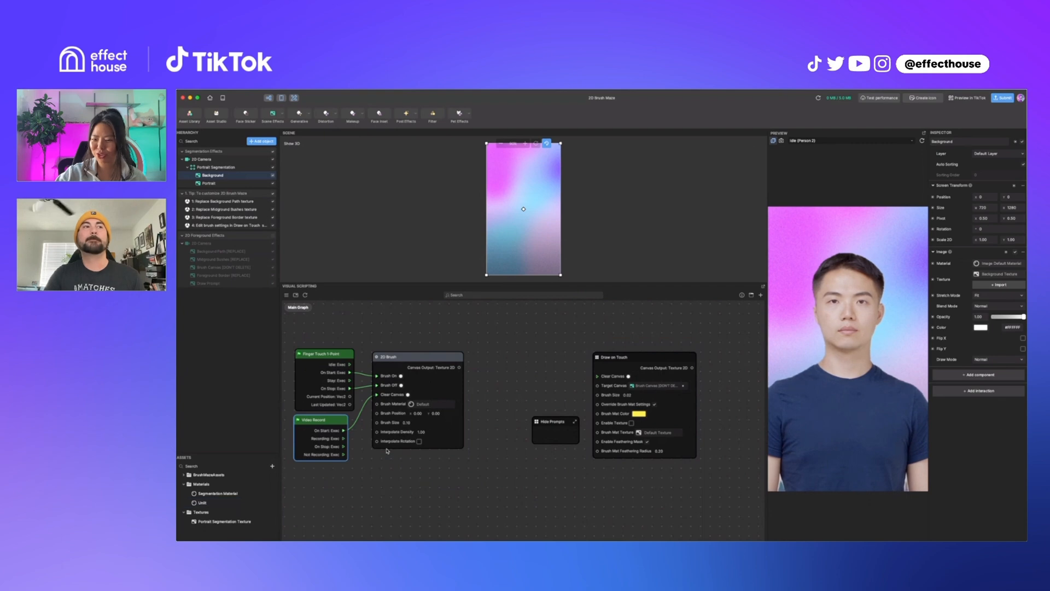
- Enable Texture on the Unlit material and set it to the built-in Background Texture
{"action": "left_click", "coordinate": [201, 501]}
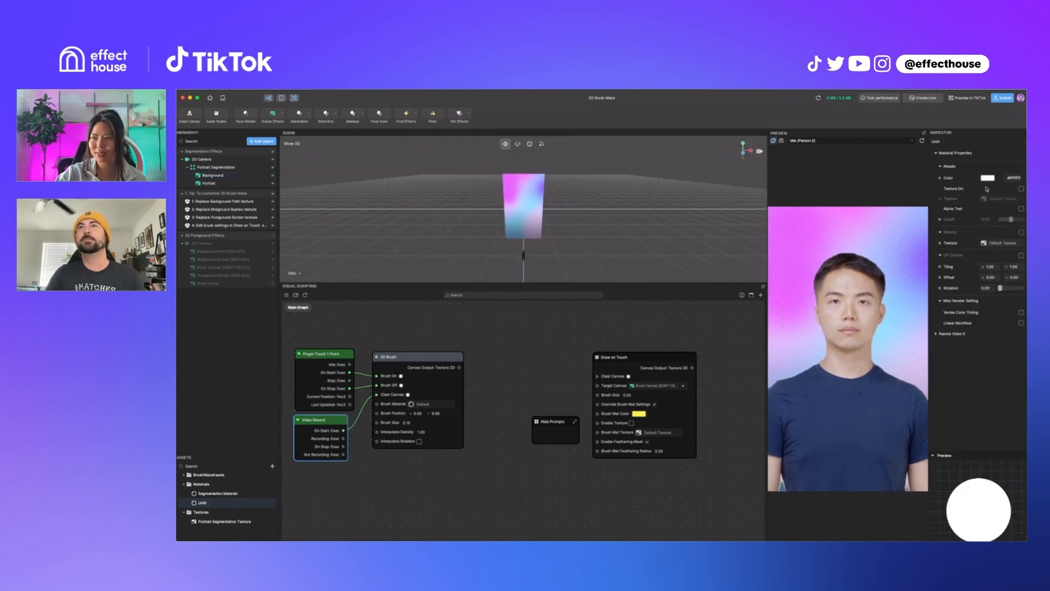
{"action": "left_click", "coordinate": [1002, 198]}
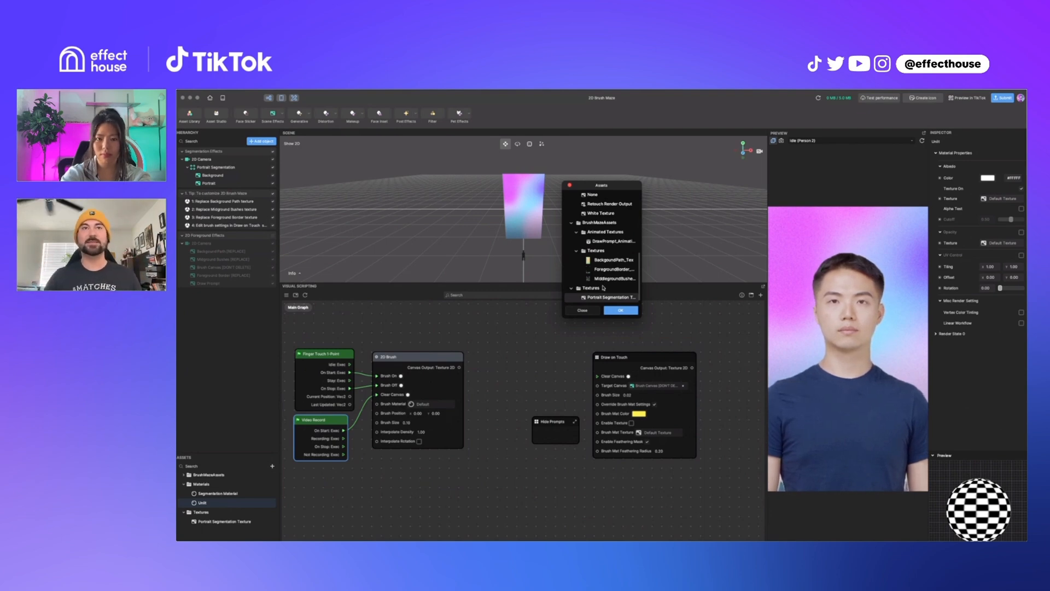
{"action": "scroll", "scroll_direction": "up", "scroll_amount": 3}
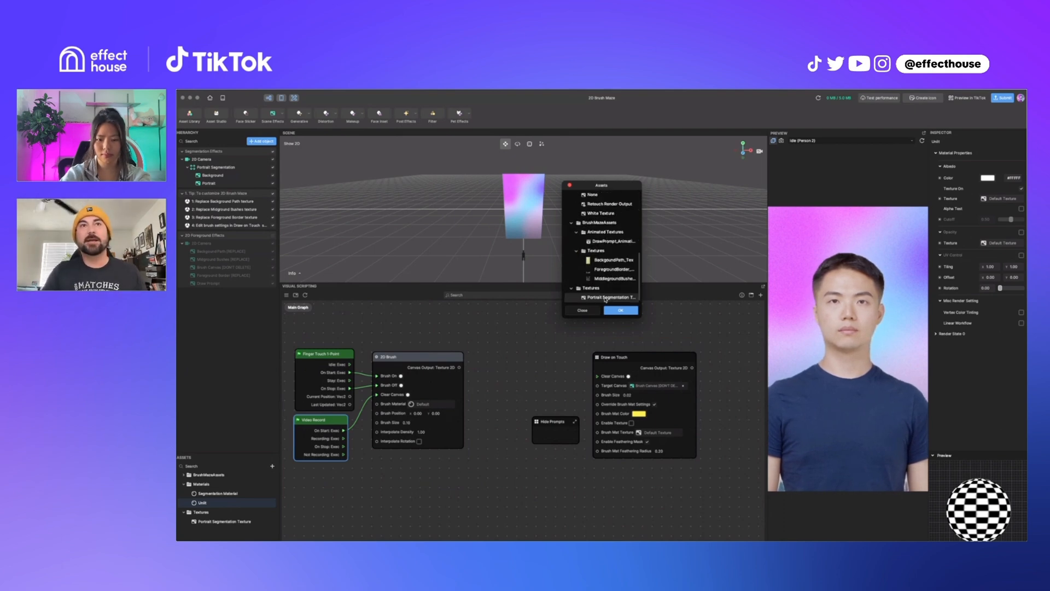
{"action": "left_click", "coordinate": [602, 298]}
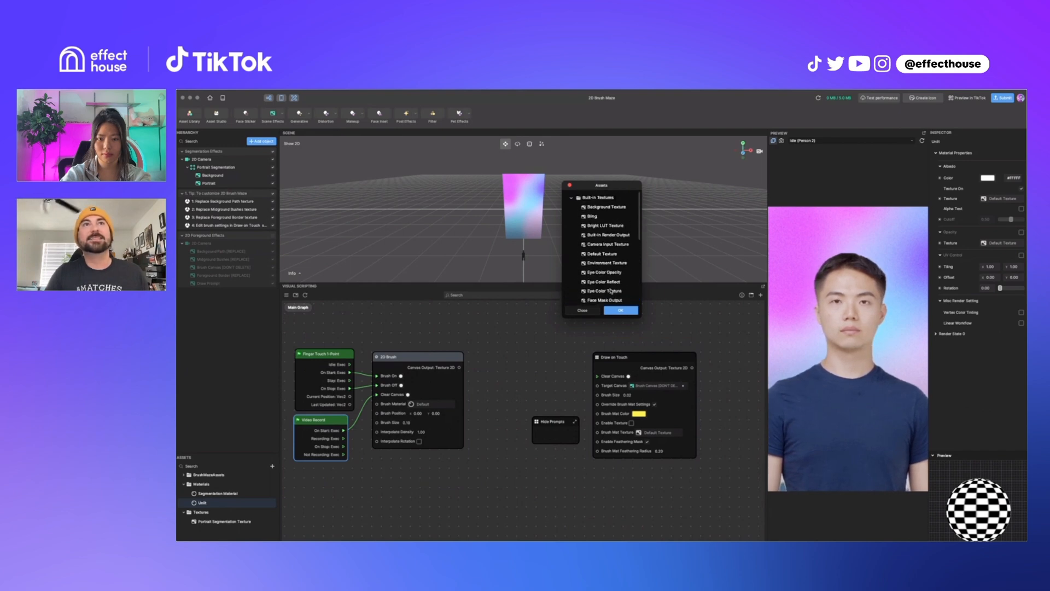
{"action": "left_click", "coordinate": [619, 311]}
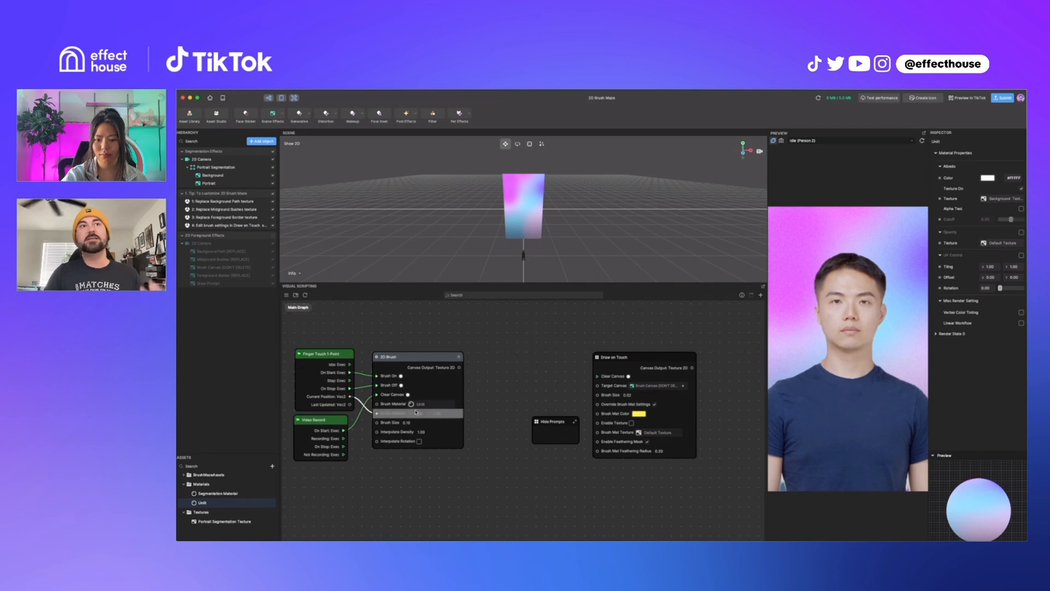
- Add another Screen Image, move it into the segmentation group and rename it Canvas
{"action": "left_click", "coordinate": [405, 422]}
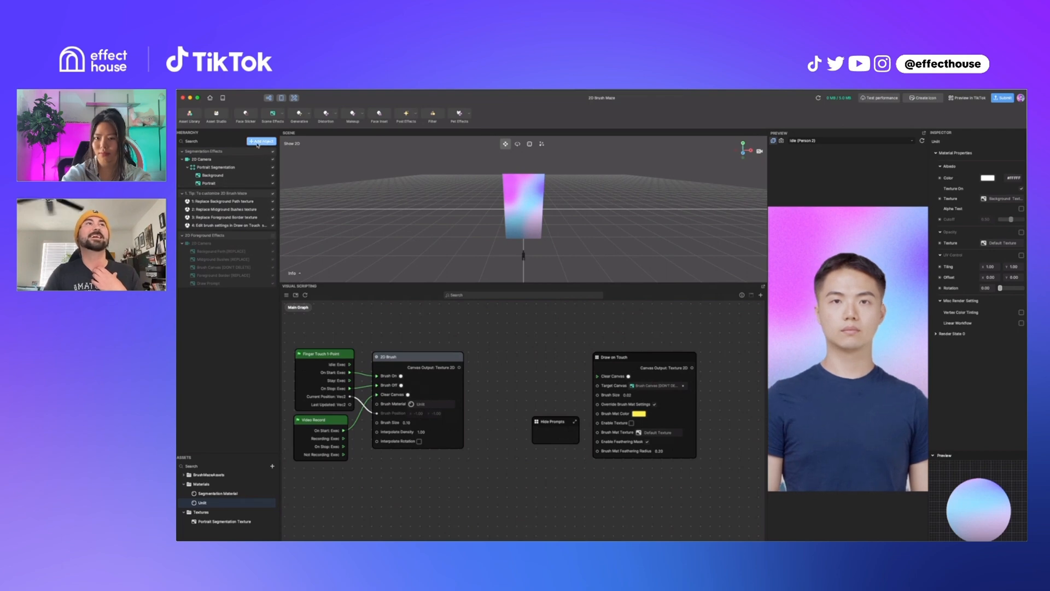
{"action": "left_click", "coordinate": [262, 141]}
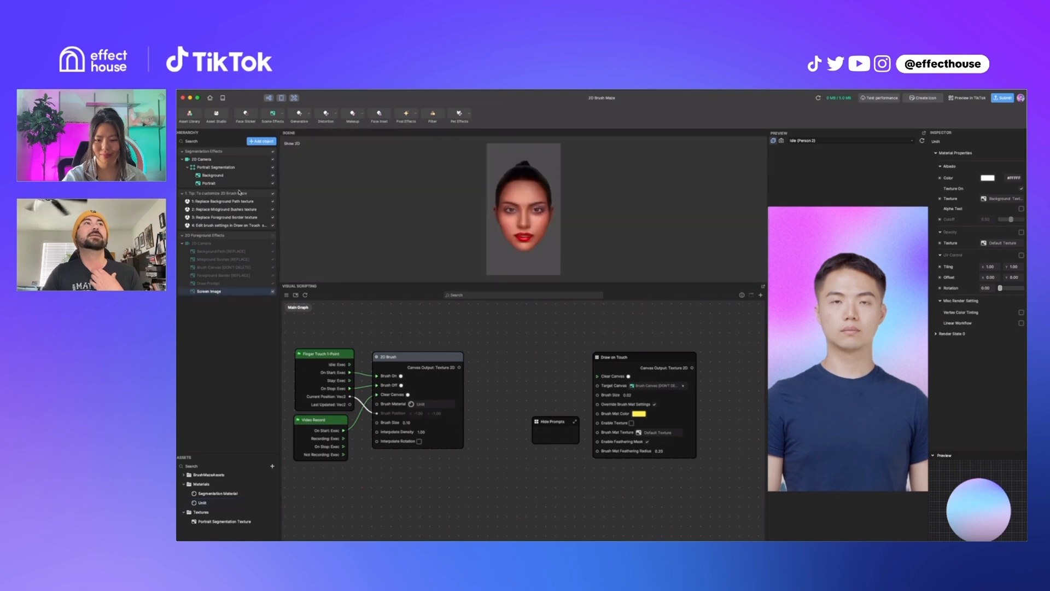
{"action": "left_click", "coordinate": [210, 290]}
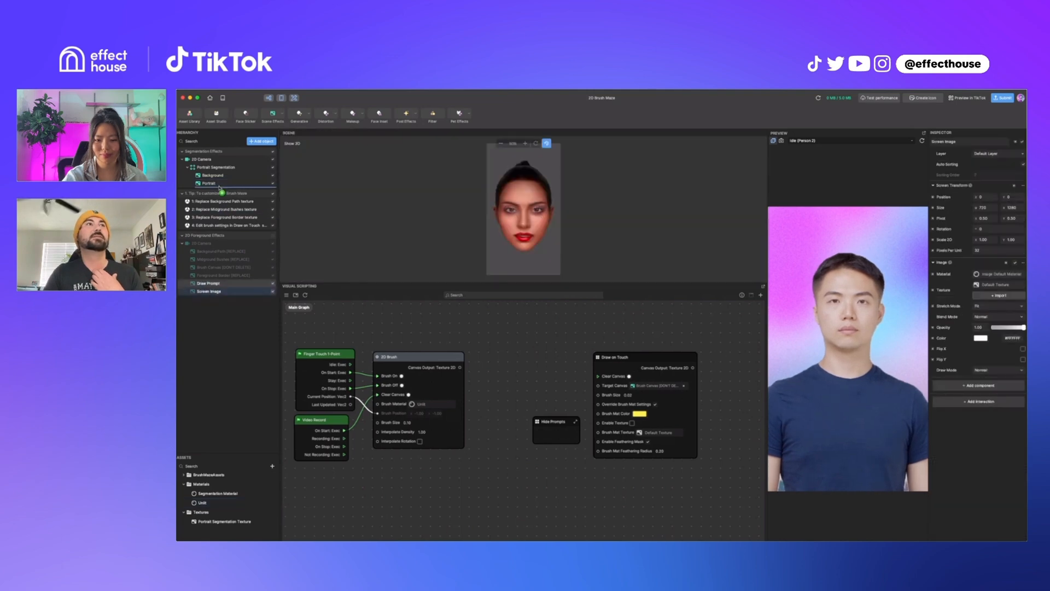
{"action": "left_click", "coordinate": [212, 191]}
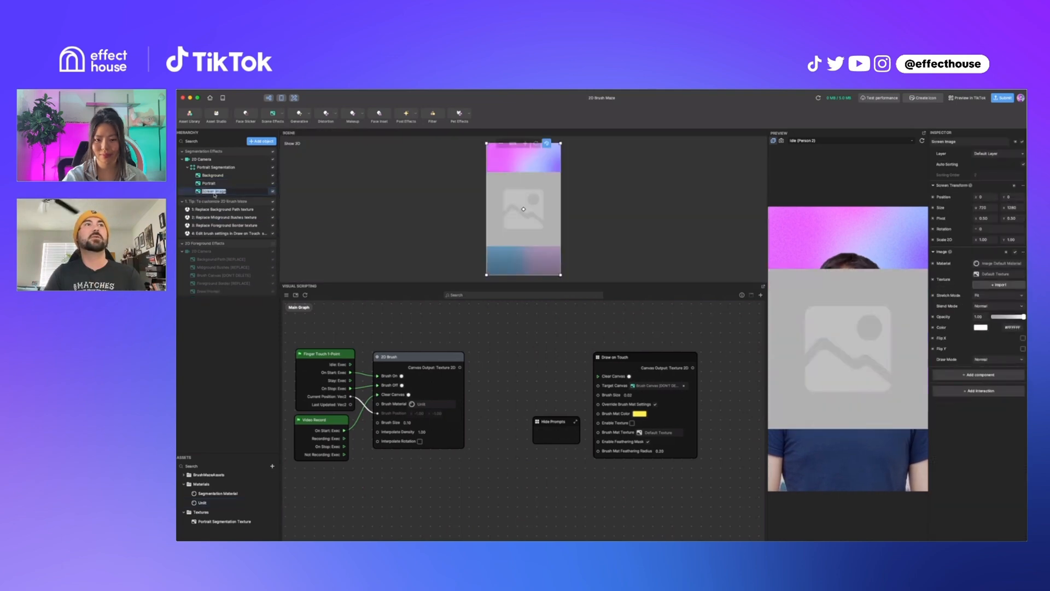
{"action": "left_click", "coordinate": [208, 191]}
{"action": "type", "text": "Canvas"}
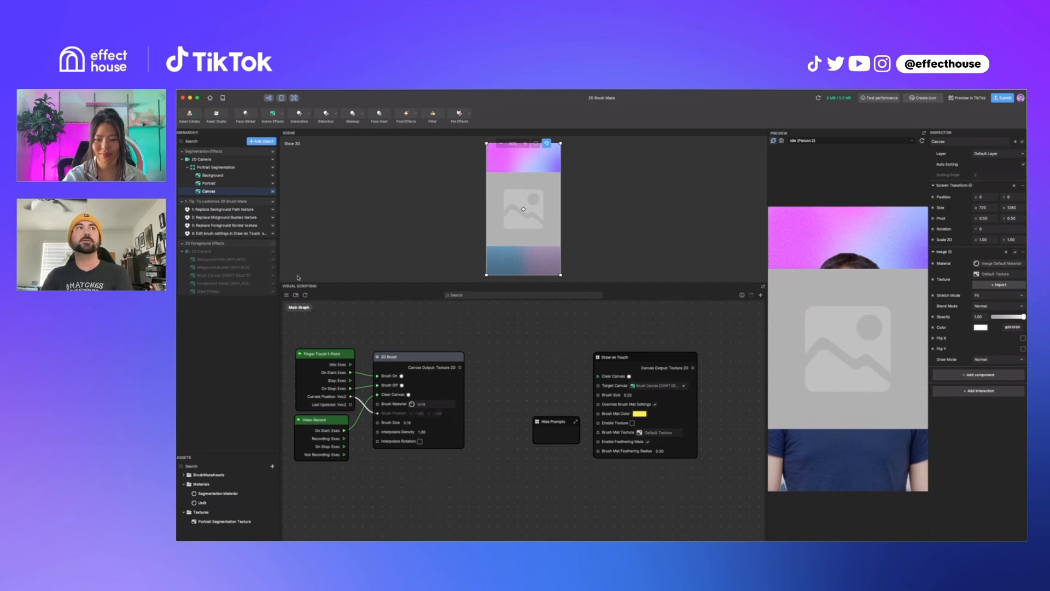
- Switch the Unlit material's blend mode to Normal and reposition the Draw on Touch node
{"action": "left_click", "coordinate": [997, 279]}
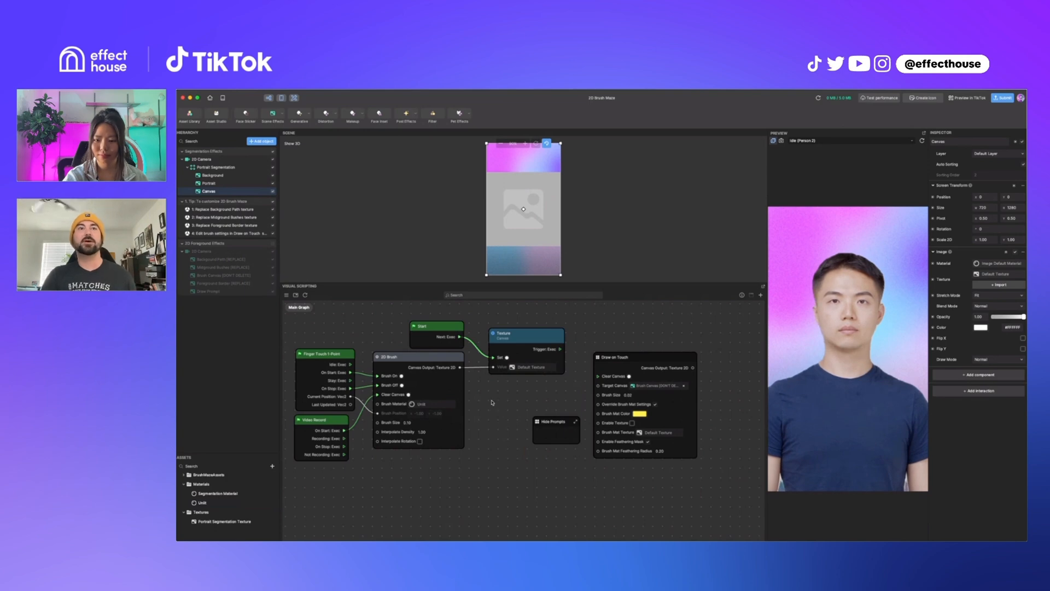
{"action": "mouse_move", "coordinate": [469, 372]}
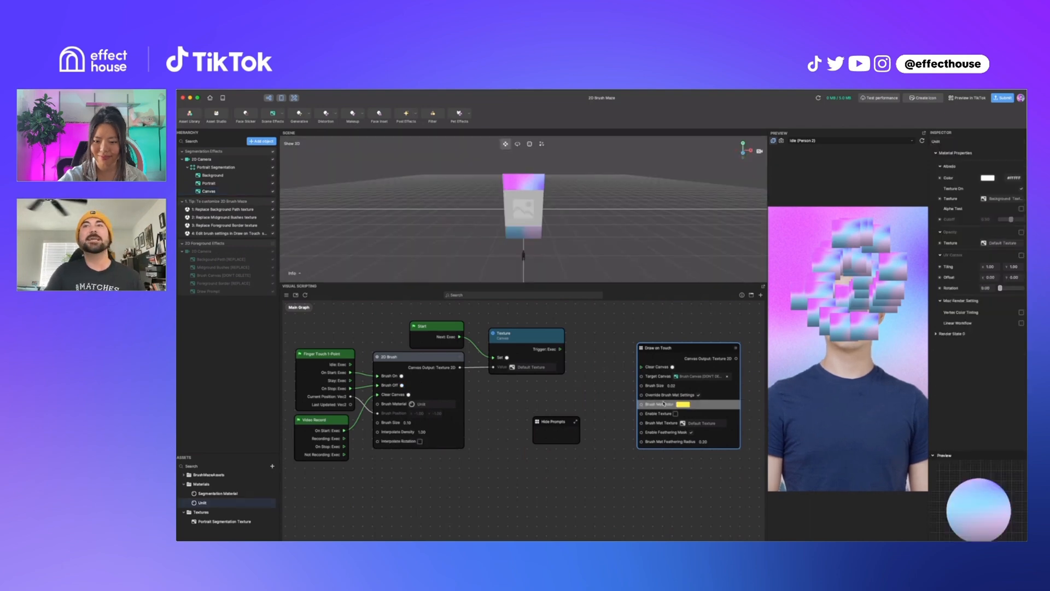
{"action": "left_click", "coordinate": [945, 333]}
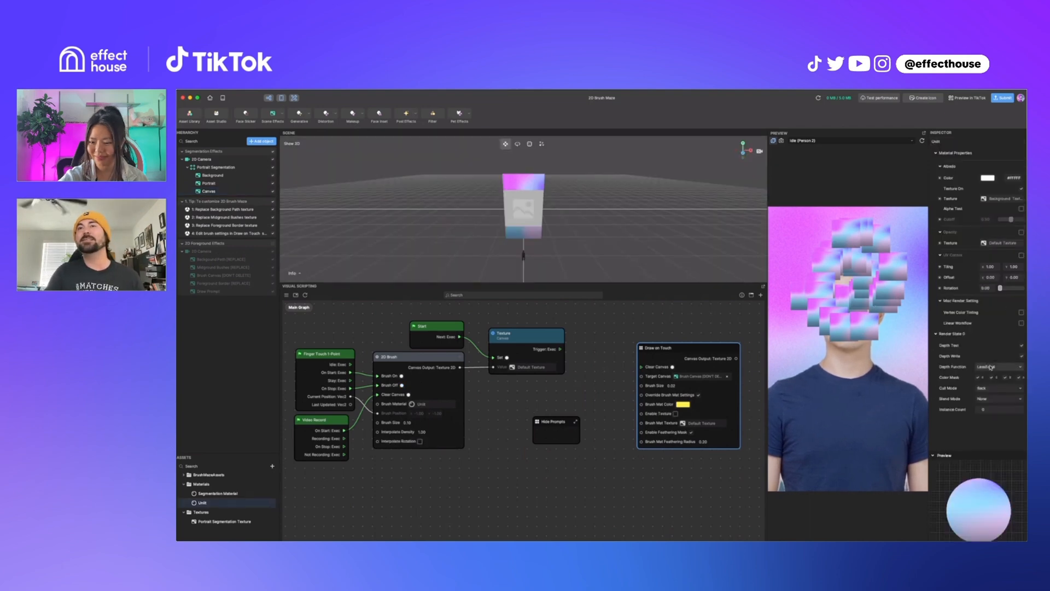
{"action": "left_click", "coordinate": [999, 397]}
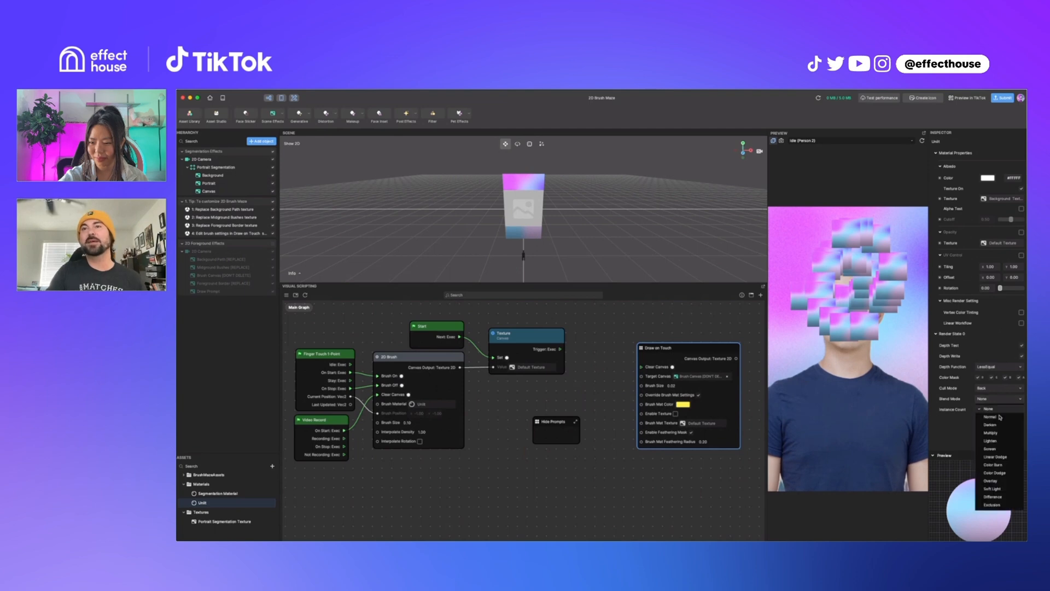
{"action": "left_click", "coordinate": [990, 417]}
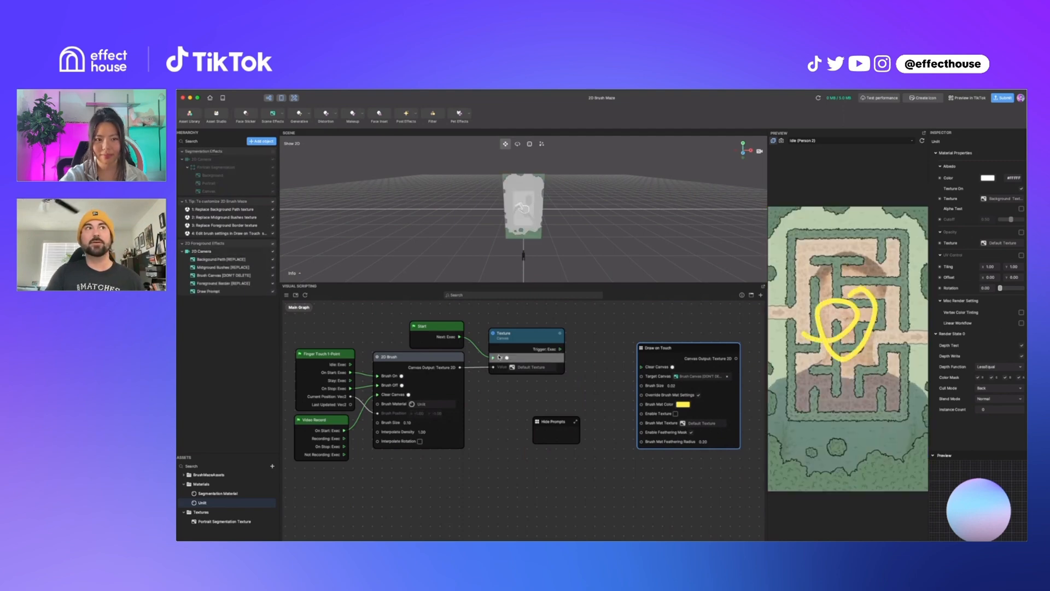
{"action": "left_click", "coordinate": [208, 151]}
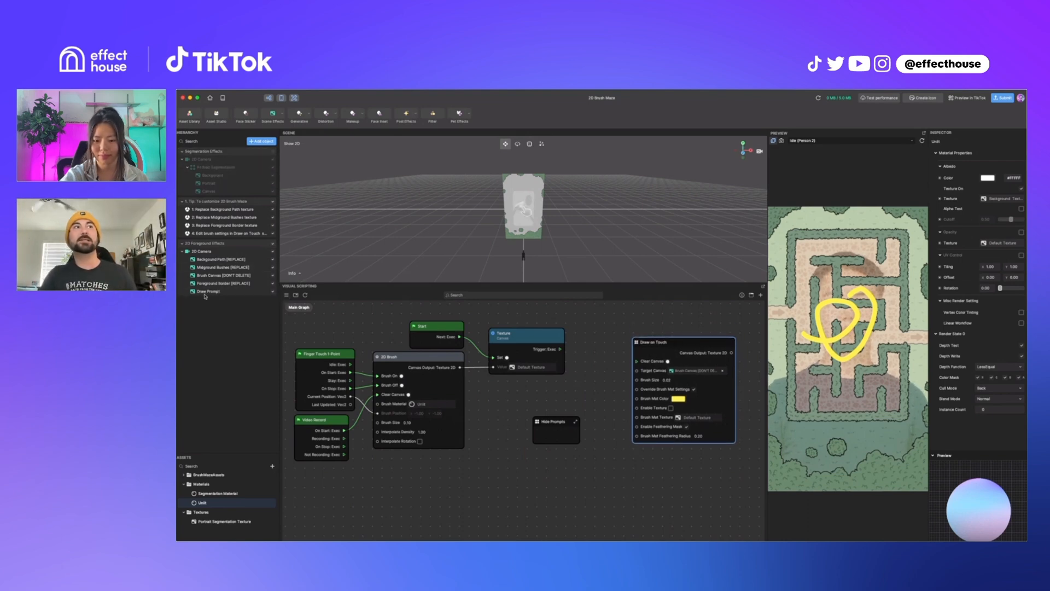
- Give the brush the Background Texture and a white brush colour
{"action": "left_click", "coordinate": [224, 275]}
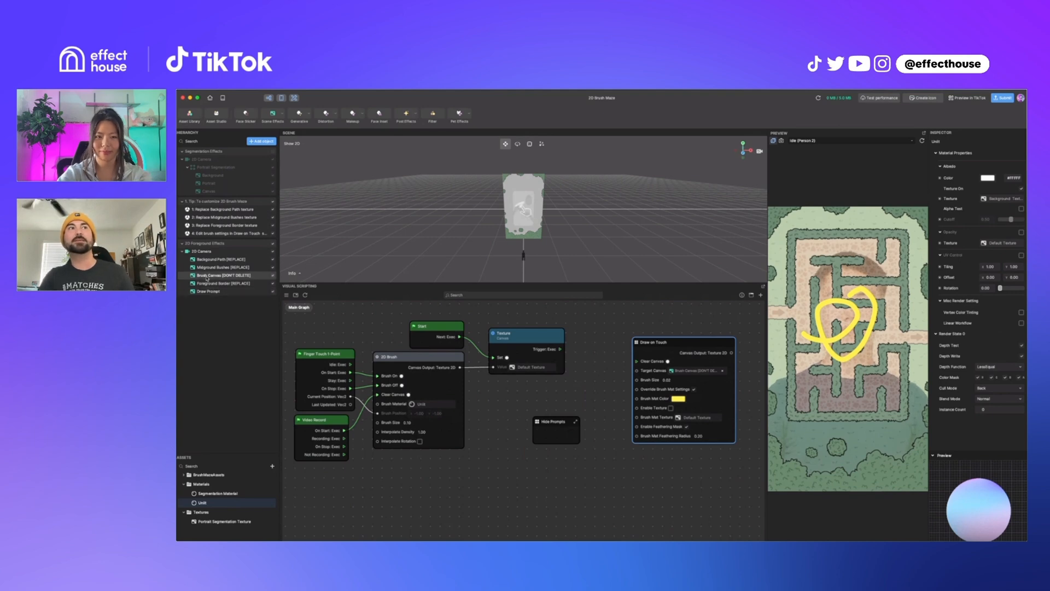
{"action": "left_click", "coordinate": [218, 275]}
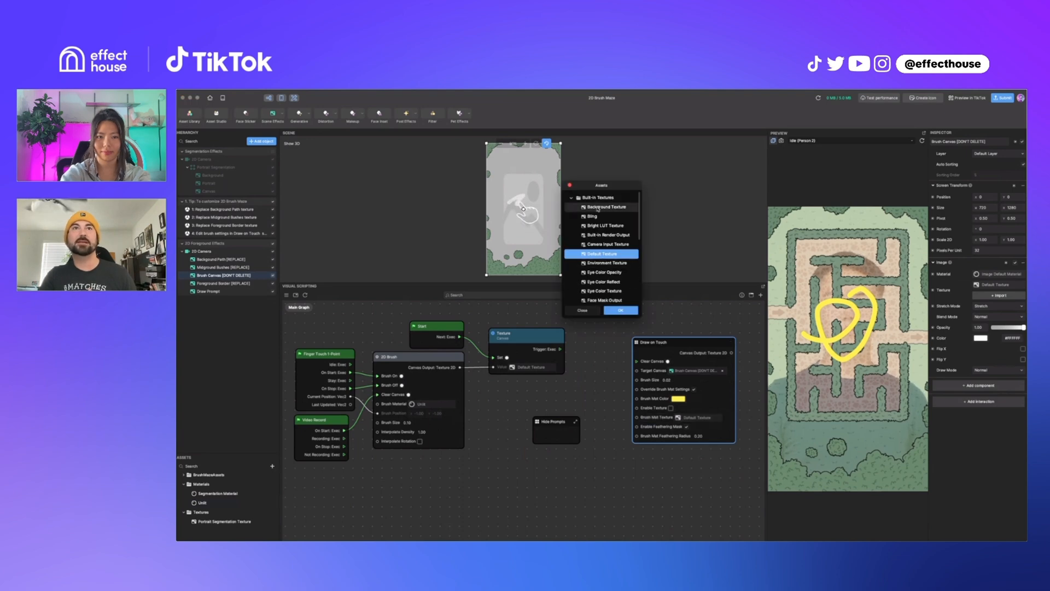
{"action": "left_click", "coordinate": [619, 310]}
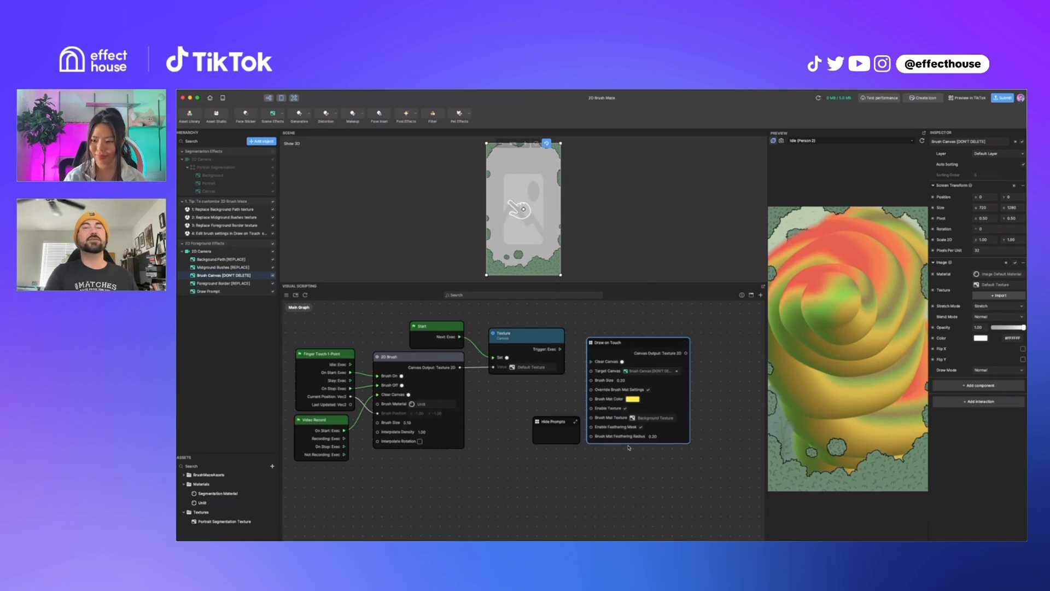
{"action": "left_click", "coordinate": [638, 399]}
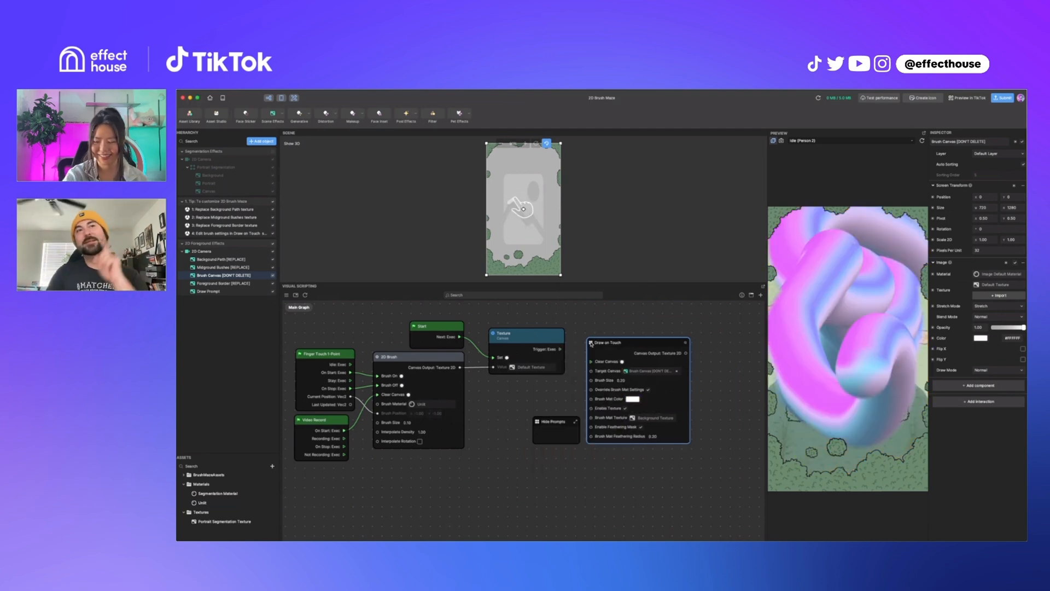
- Open the Draw on Touch node's inner graph to reach its 2D Brush node
{"action": "double_click", "coordinate": [606, 343]}
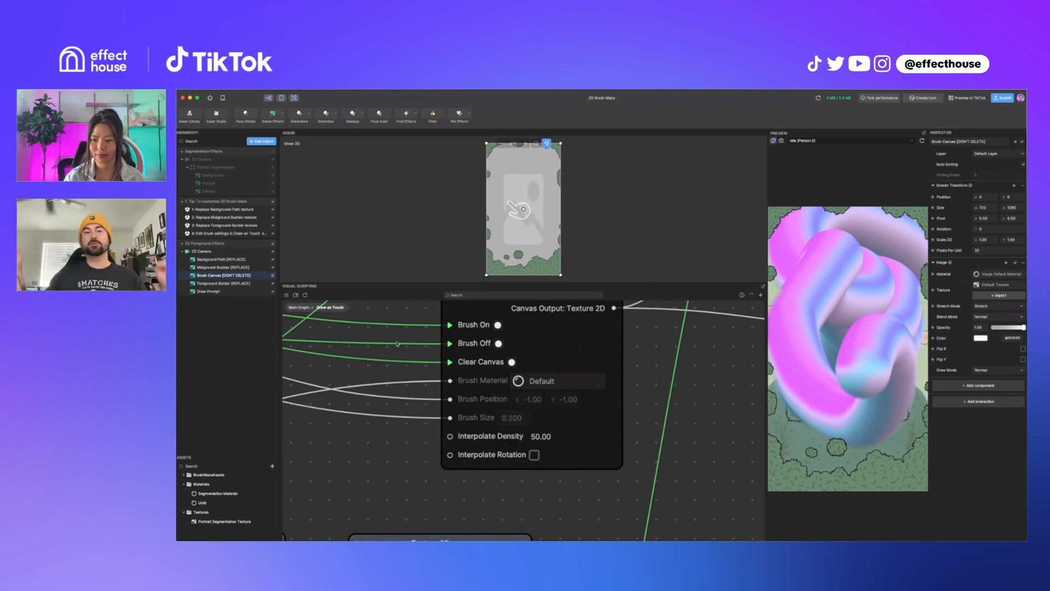
{"action": "mouse_move", "coordinate": [525, 209]}
{"action": "type", "text": "5"}
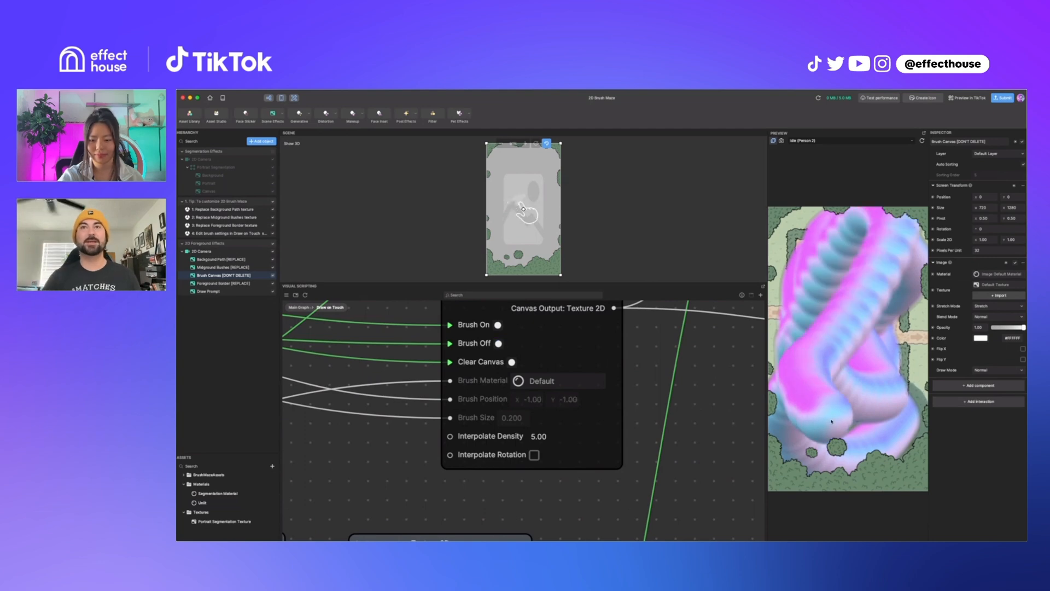
{"action": "mouse_move", "coordinate": [524, 209]}
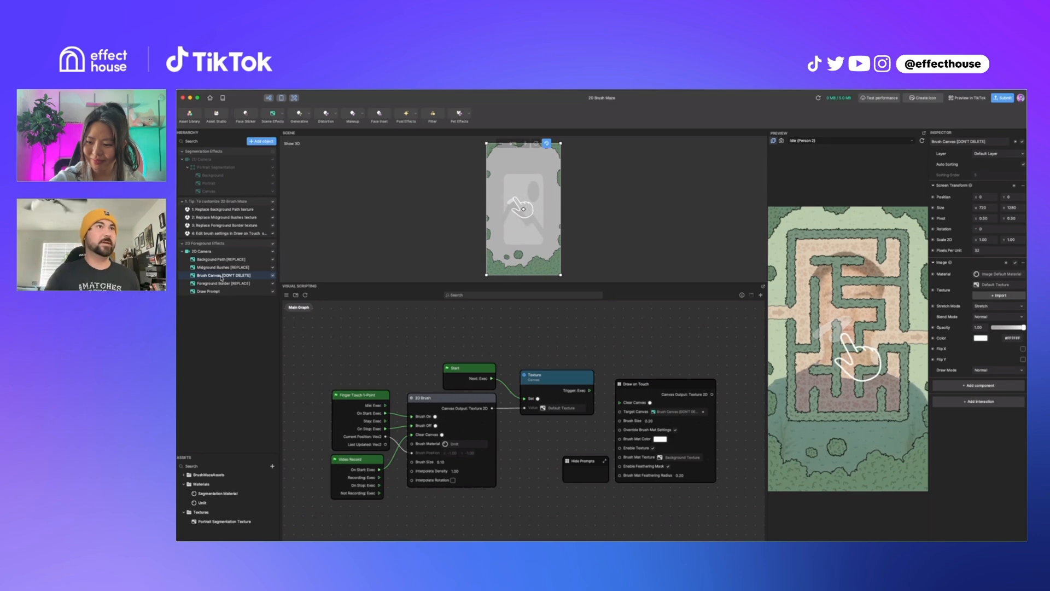
- Create a new Render Texture asset and set the 2D Camera to render into it
{"action": "left_click", "coordinate": [202, 250]}
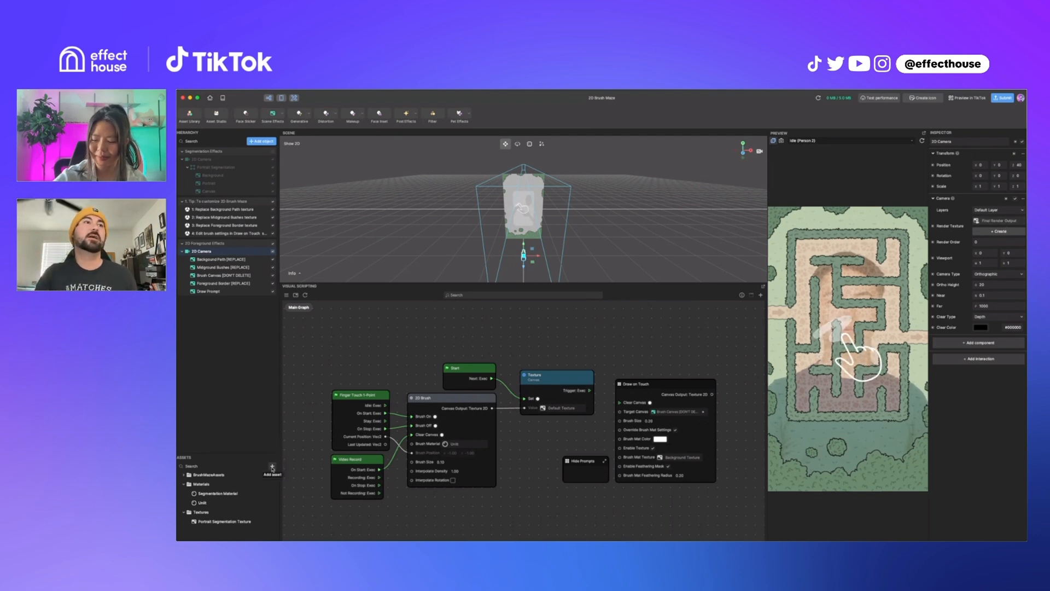
{"action": "left_click", "coordinate": [272, 465]}
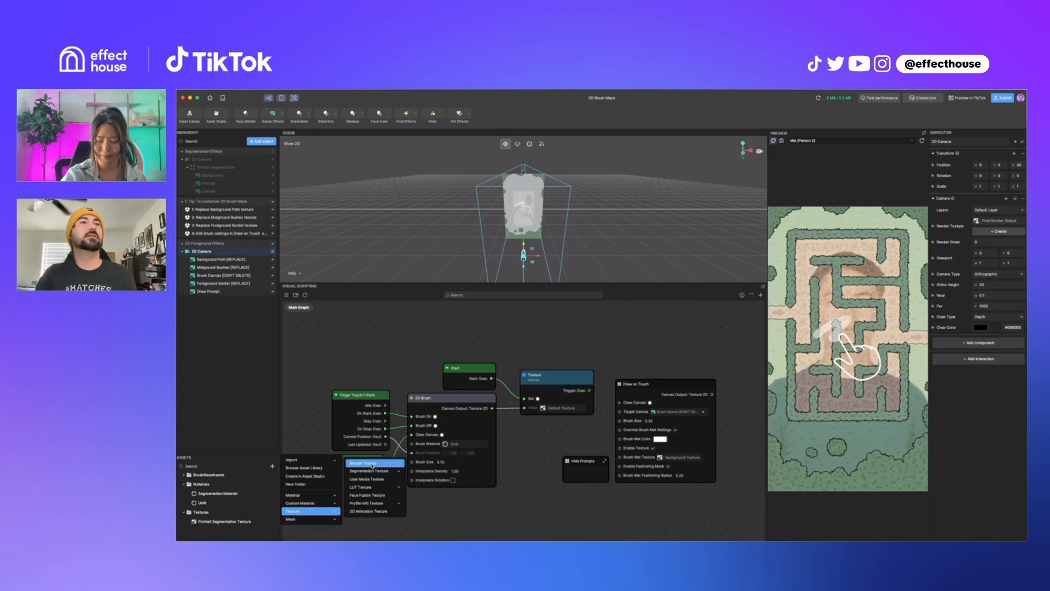
{"action": "left_click", "coordinate": [363, 463]}
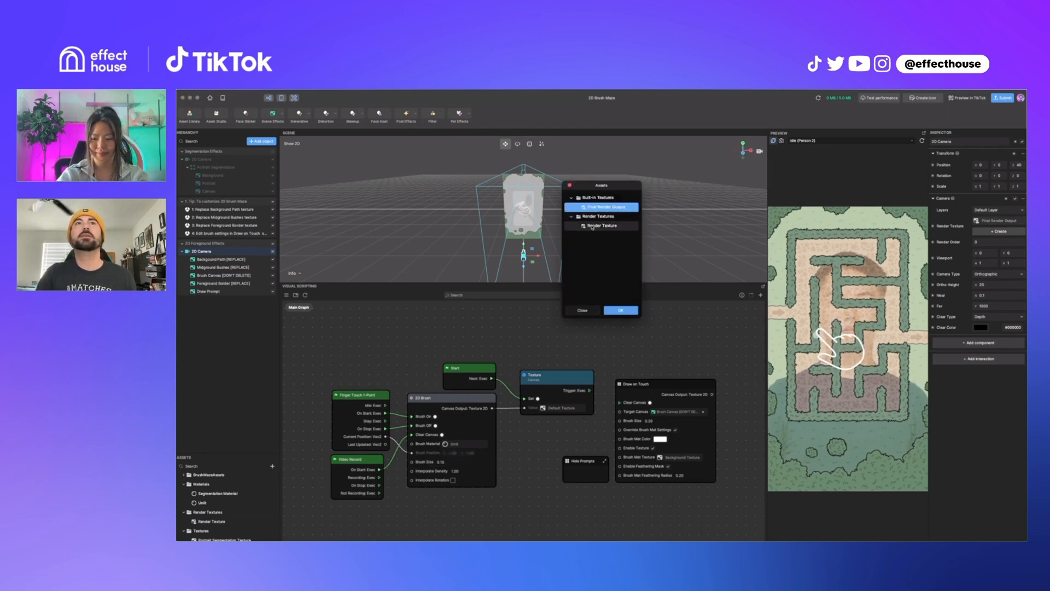
{"action": "left_click", "coordinate": [600, 226]}
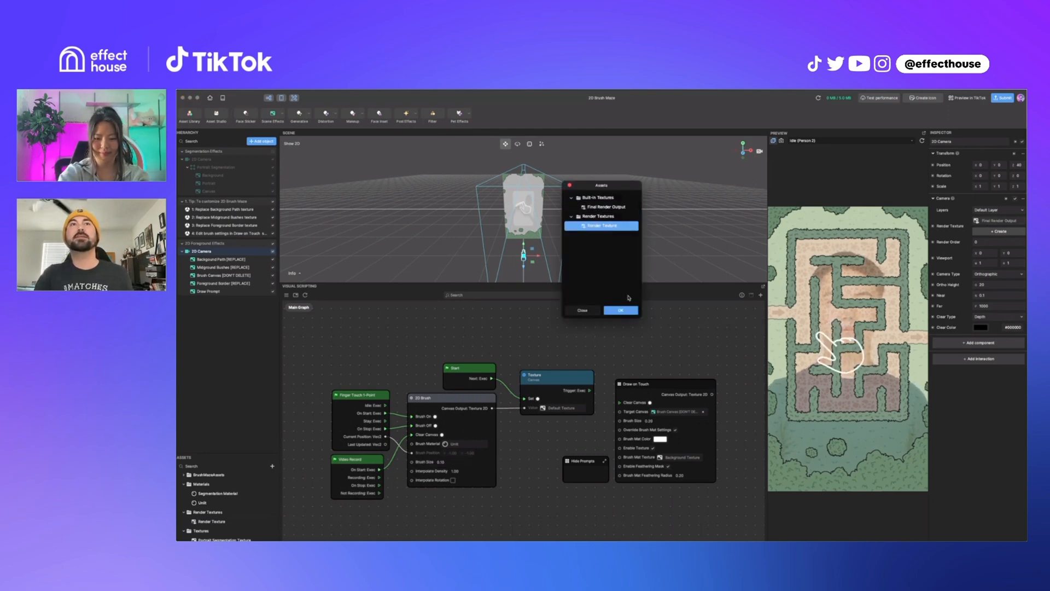
{"action": "left_click", "coordinate": [620, 310]}
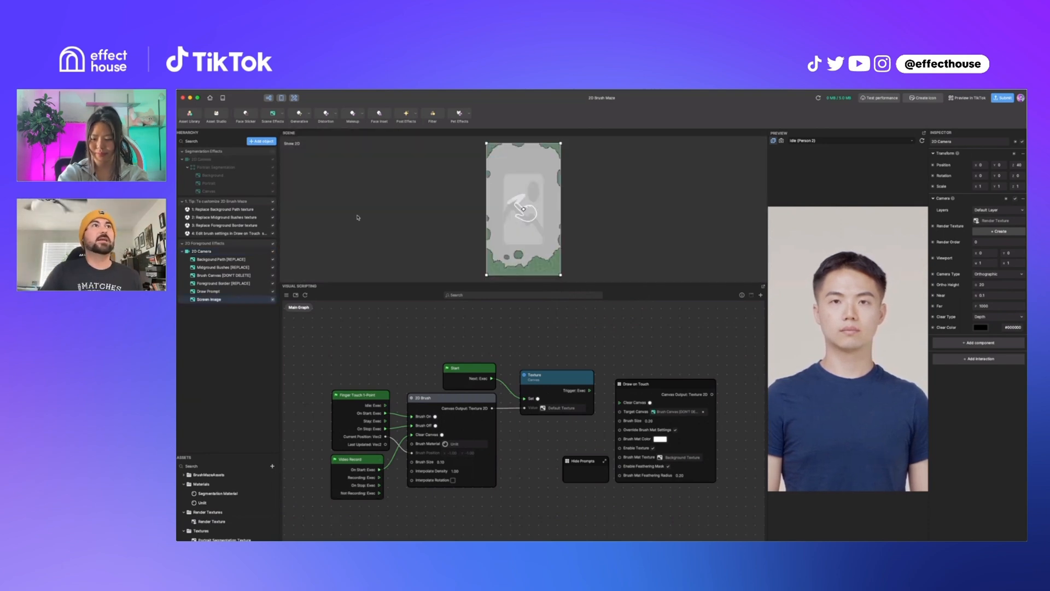
- Delete the Screen Image, duplicate the 2D Camera, and send the copy to Final Render Output
{"action": "left_click", "coordinate": [210, 299]}
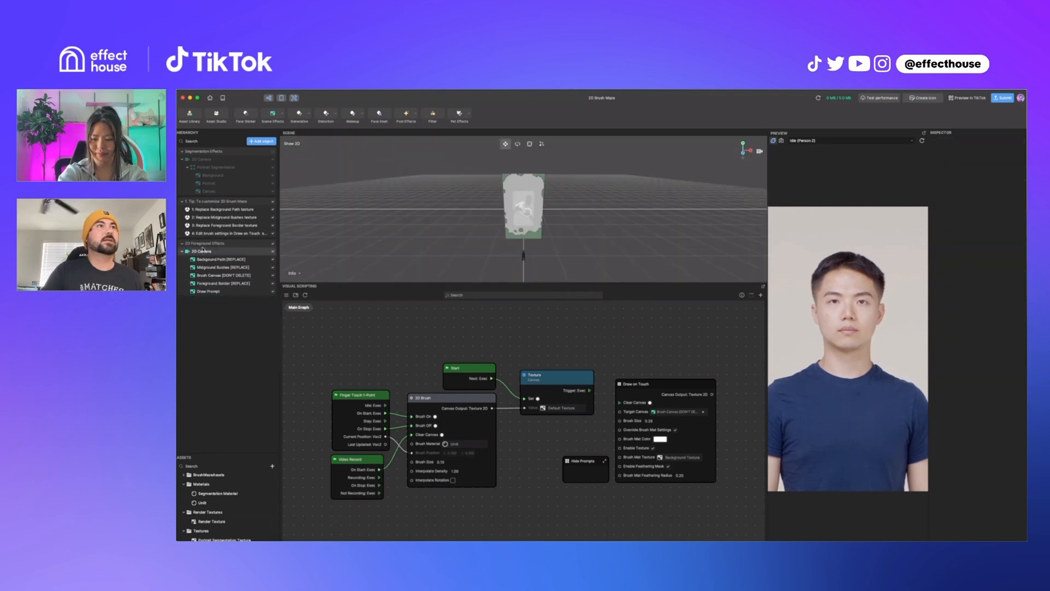
{"action": "right_click", "coordinate": [200, 251]}
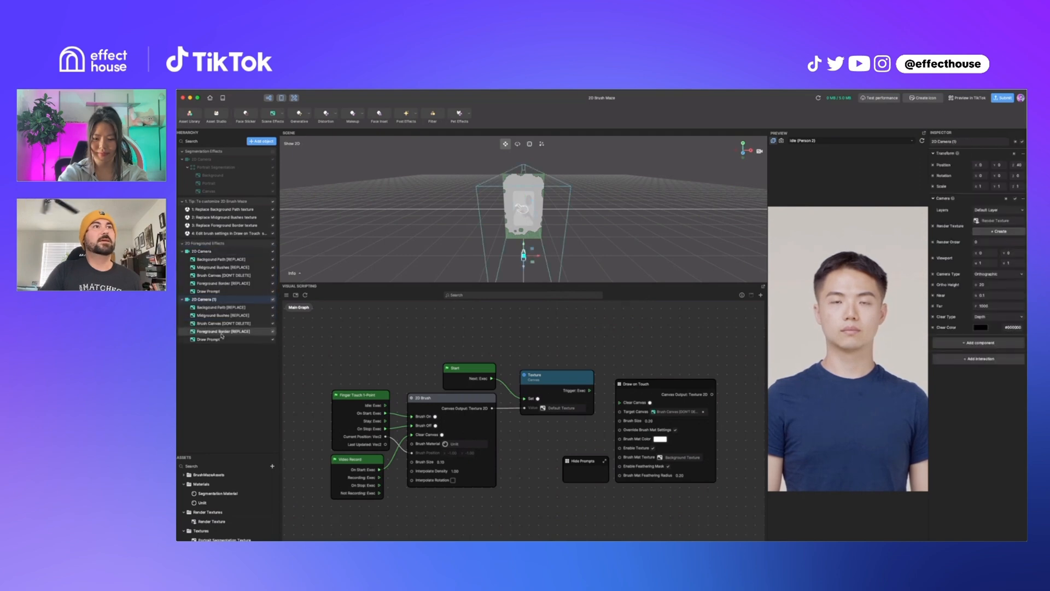
{"action": "left_click", "coordinate": [221, 331]}
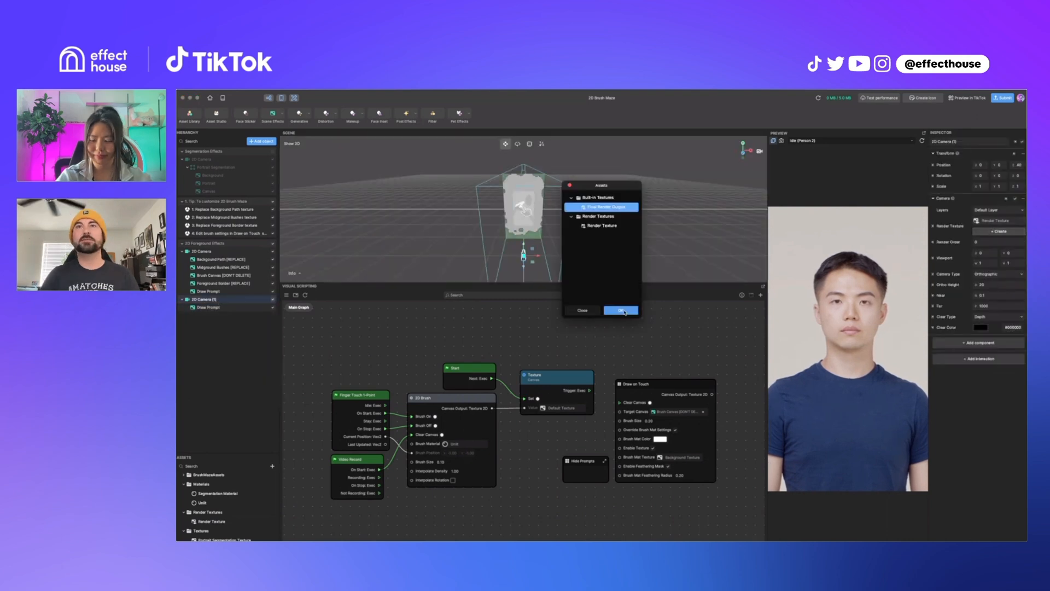
{"action": "left_click", "coordinate": [620, 310]}
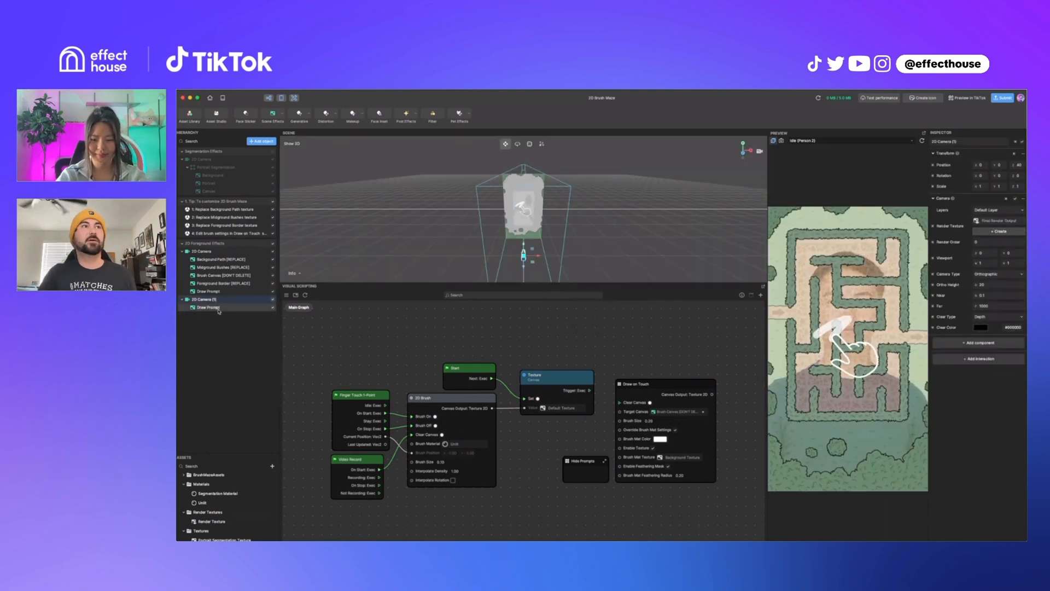
{"action": "left_click", "coordinate": [208, 306]}
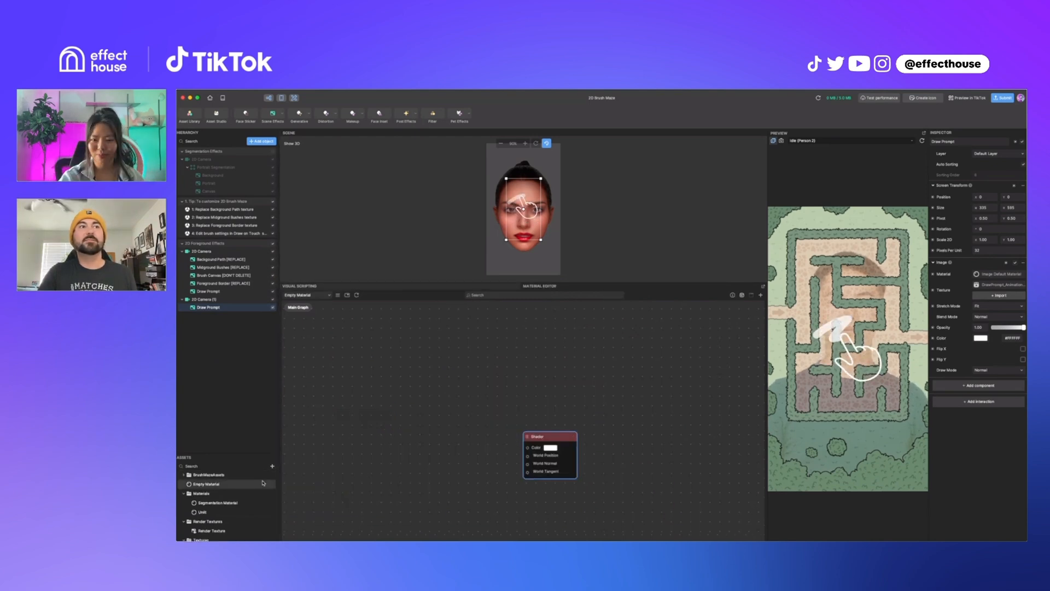
- Assign Empty Material to Draw Prompt, sample Render Texture into Shader Color, and set Stretch Mode to Stretch
{"action": "left_click", "coordinate": [997, 274]}
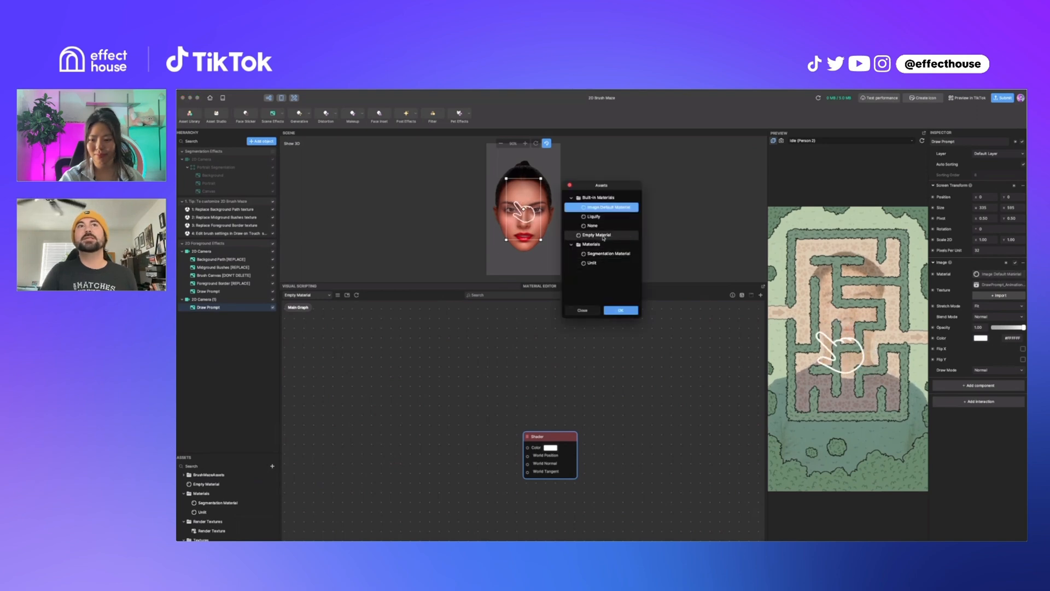
{"action": "left_click", "coordinate": [619, 310]}
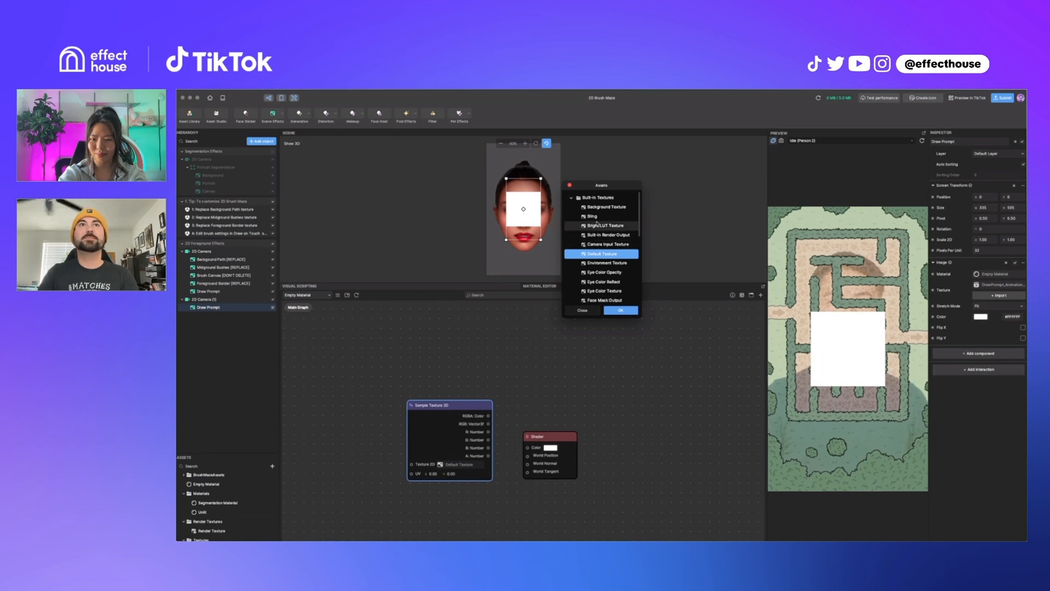
{"action": "left_click", "coordinate": [619, 310]}
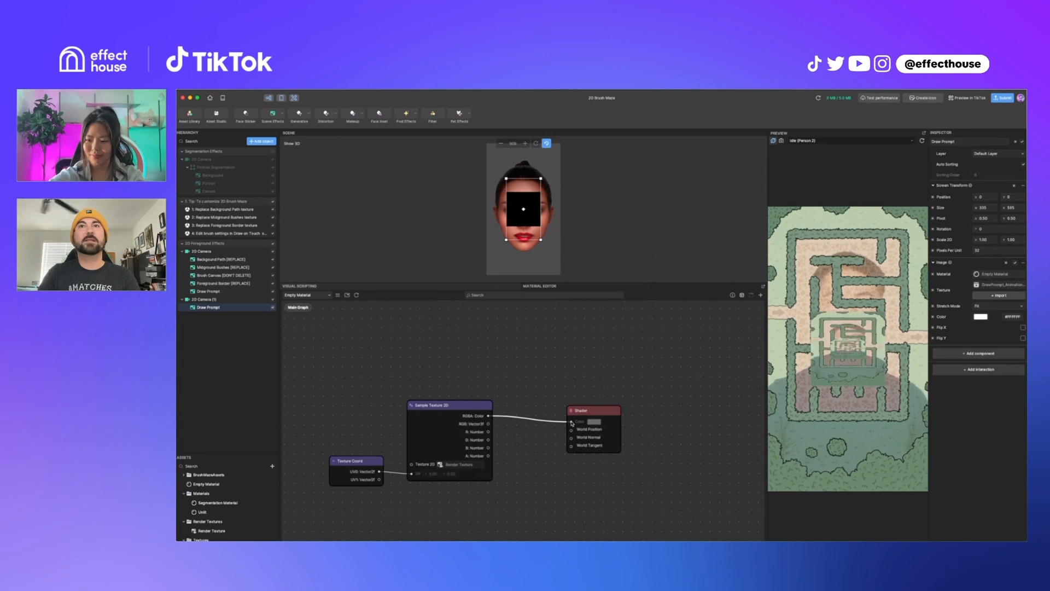
{"action": "left_click", "coordinate": [997, 305]}
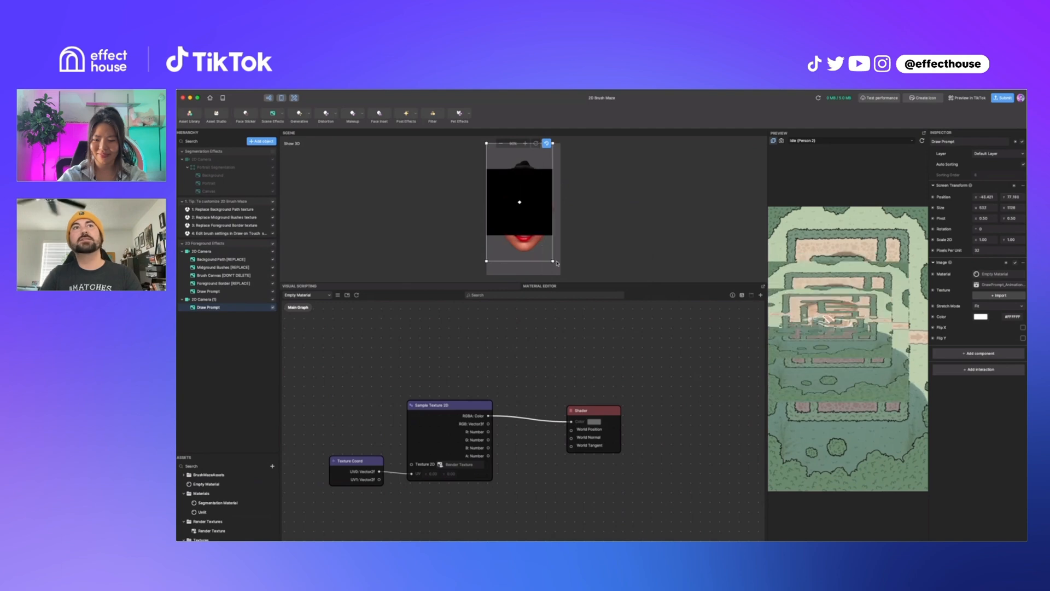
{"action": "left_click", "coordinate": [997, 306]}
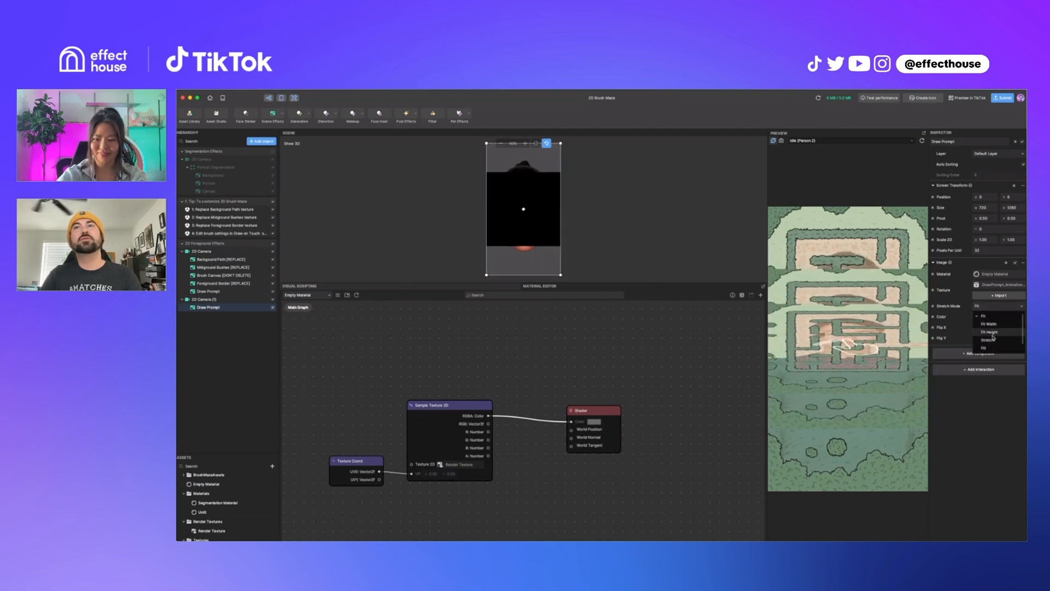
{"action": "left_click", "coordinate": [987, 340]}
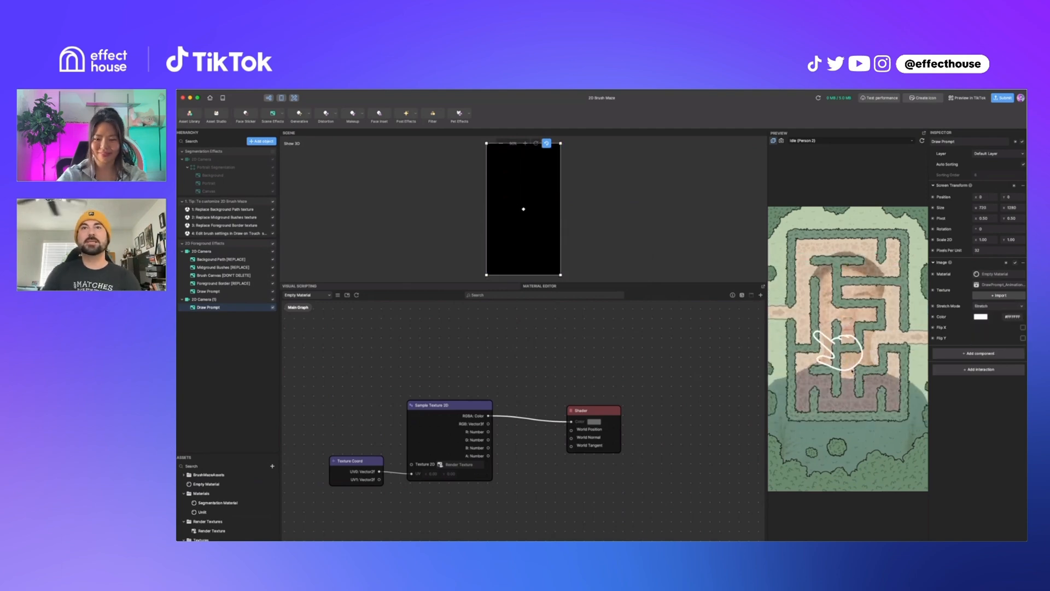